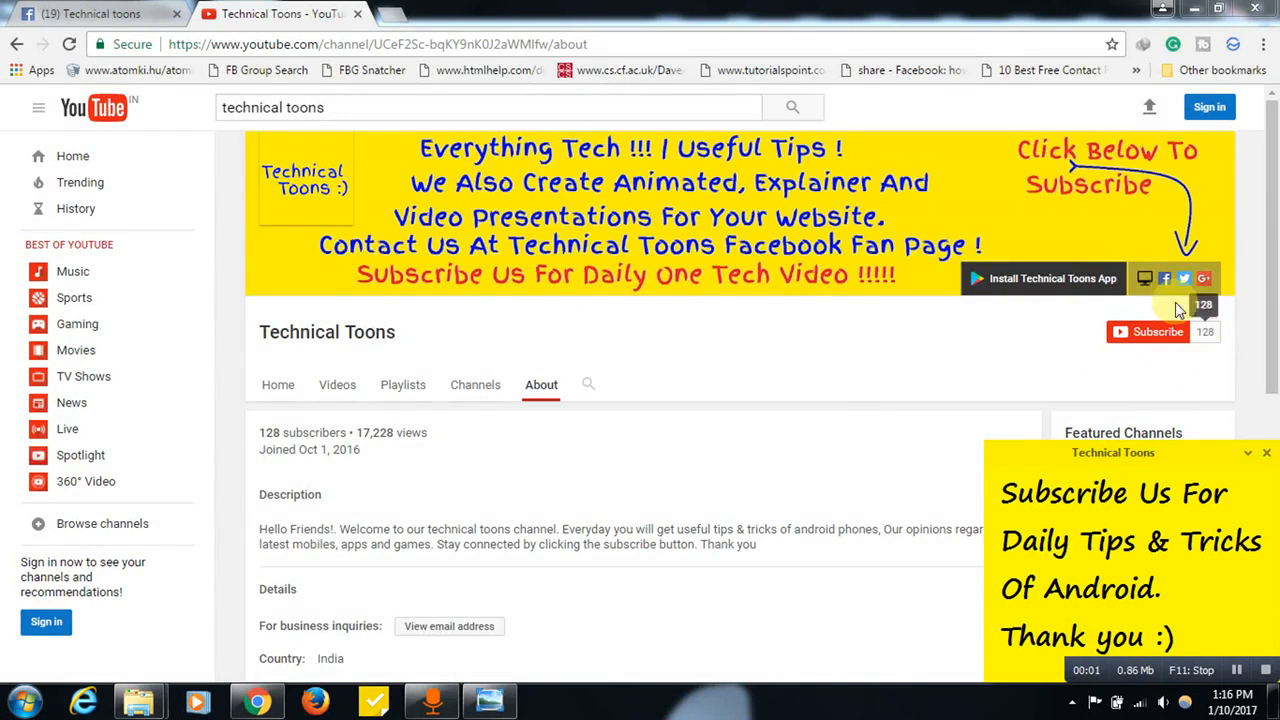
mouse_move(1095, 353)
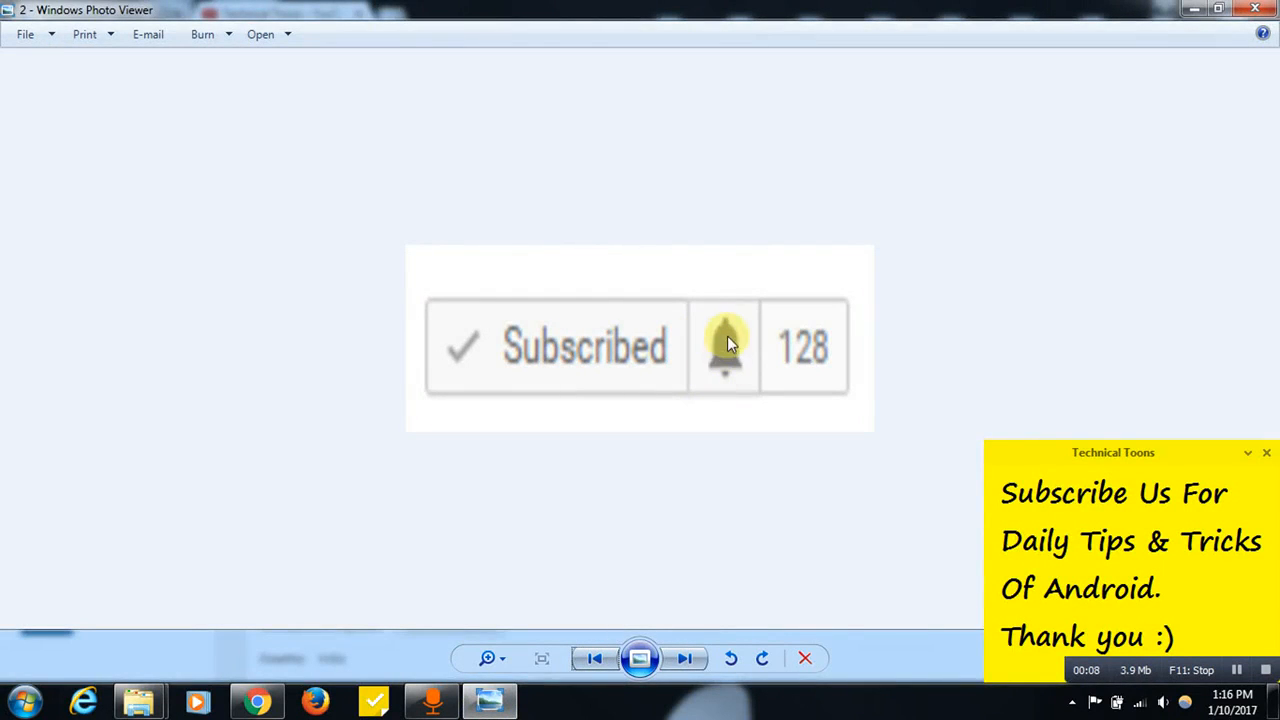
Advance the photo viewer to the channel notification settings screenshot.
left_click(724, 346)
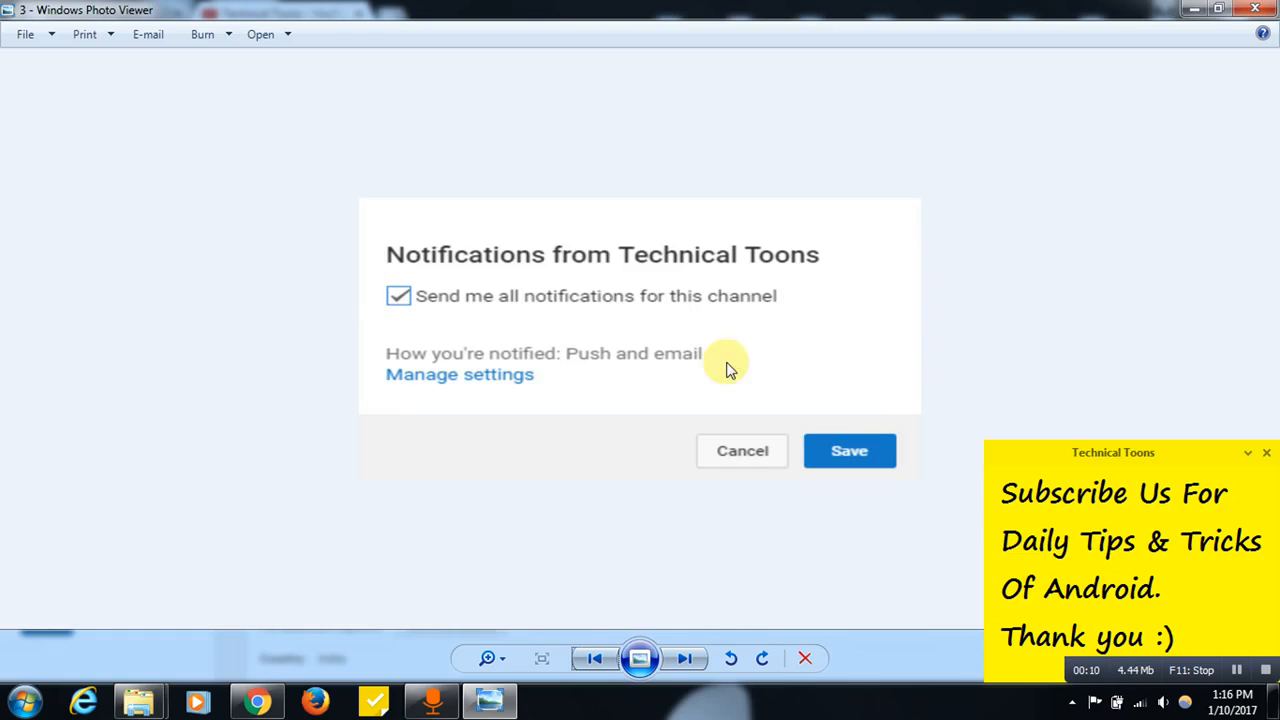
mouse_move(888, 418)
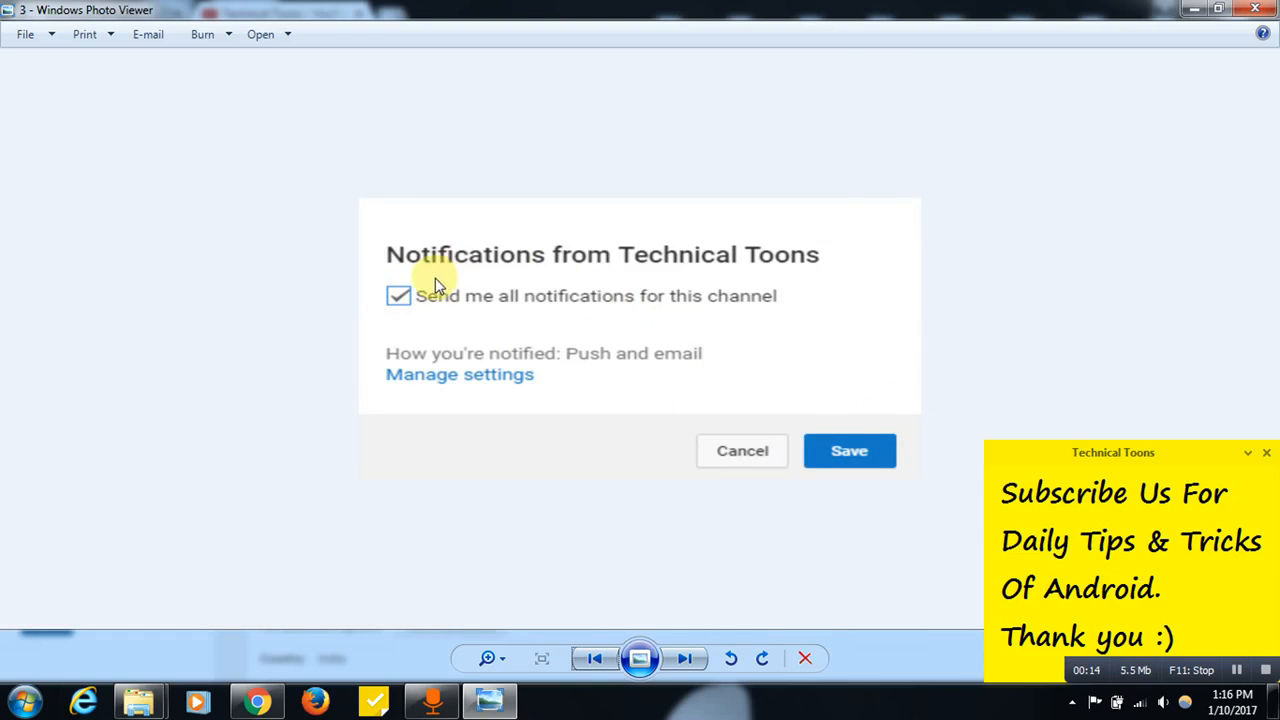
mouse_move(583, 230)
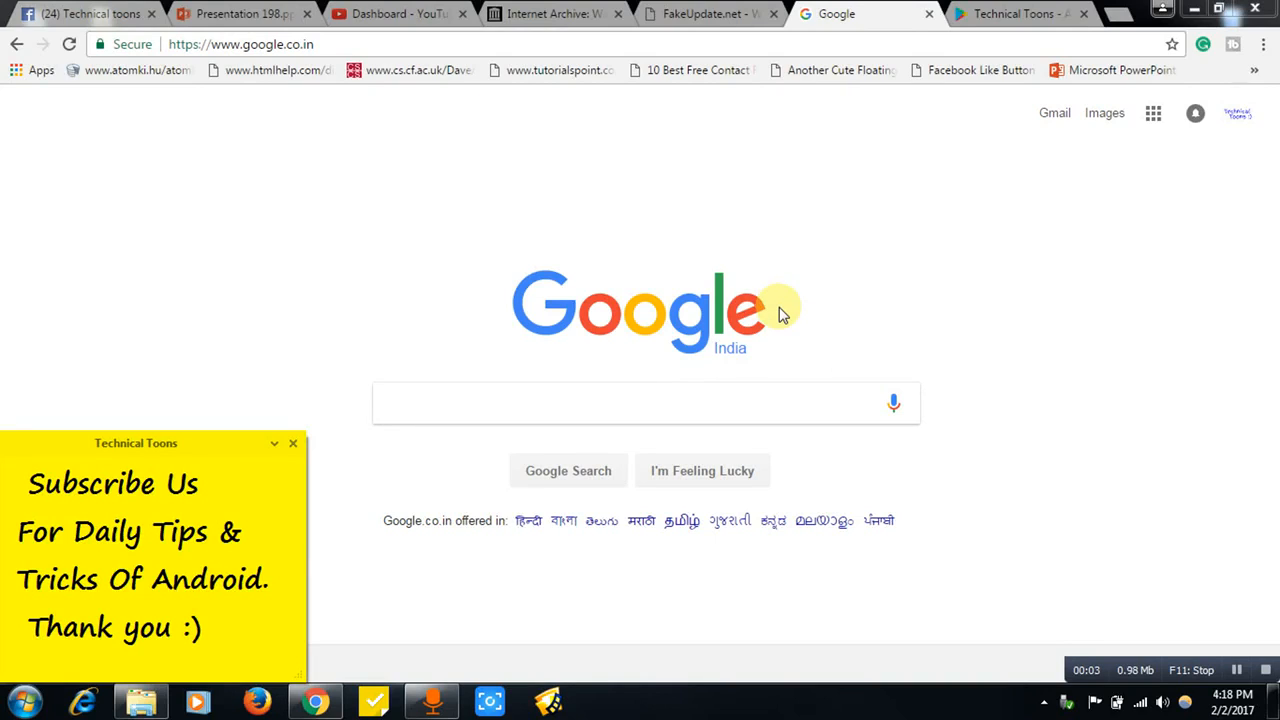
mouse_move(783, 278)
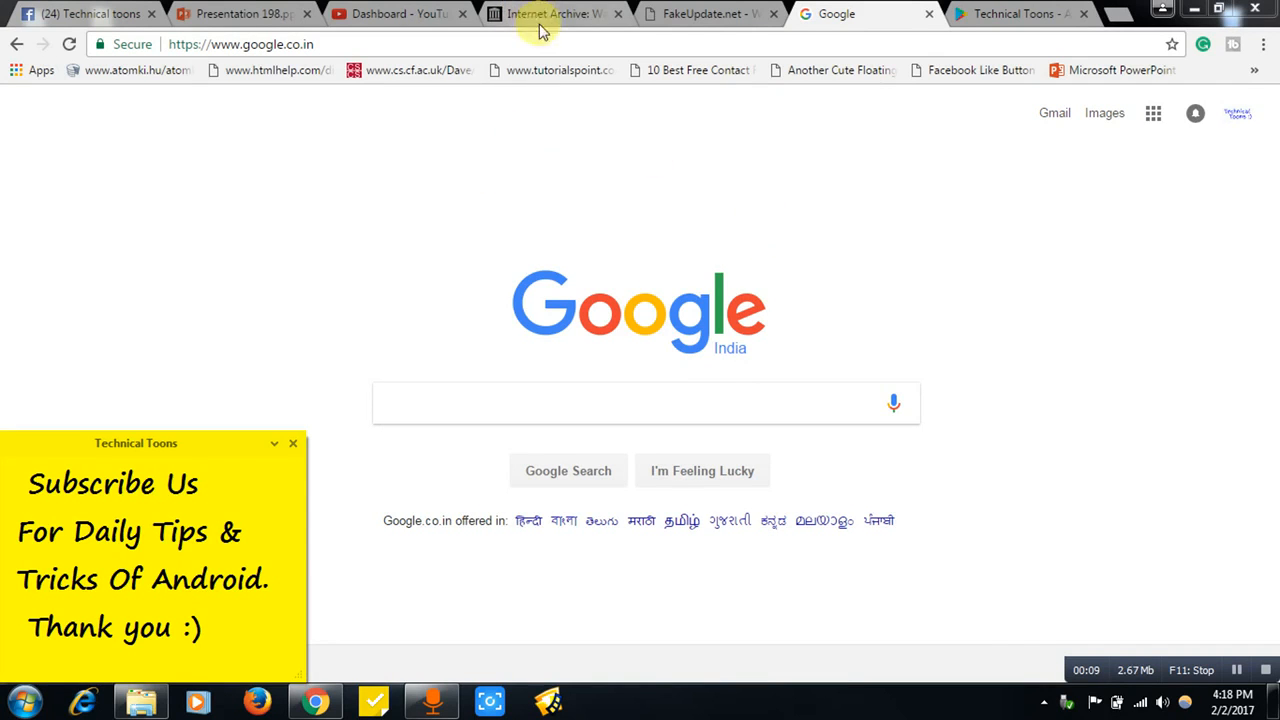
Look up facebook.com in the Wayback Machine to show its 99,913-capture history.
left_click(545, 14)
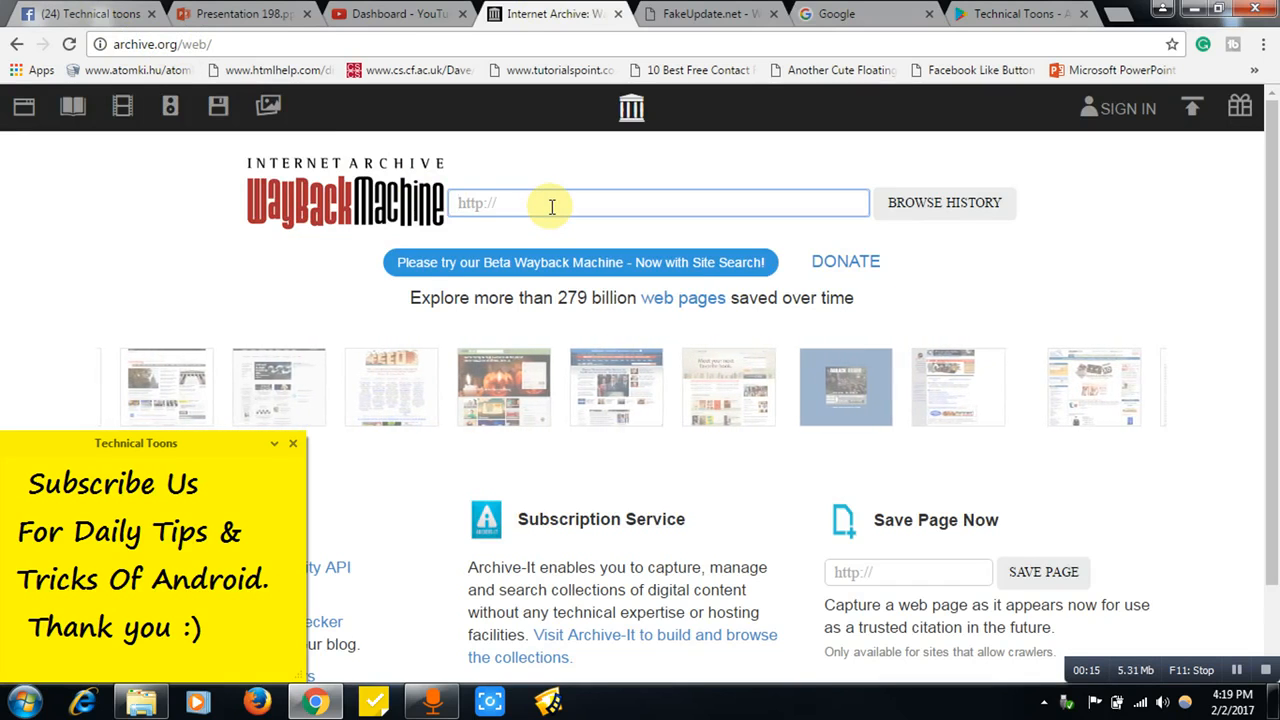
type("facebook.com")
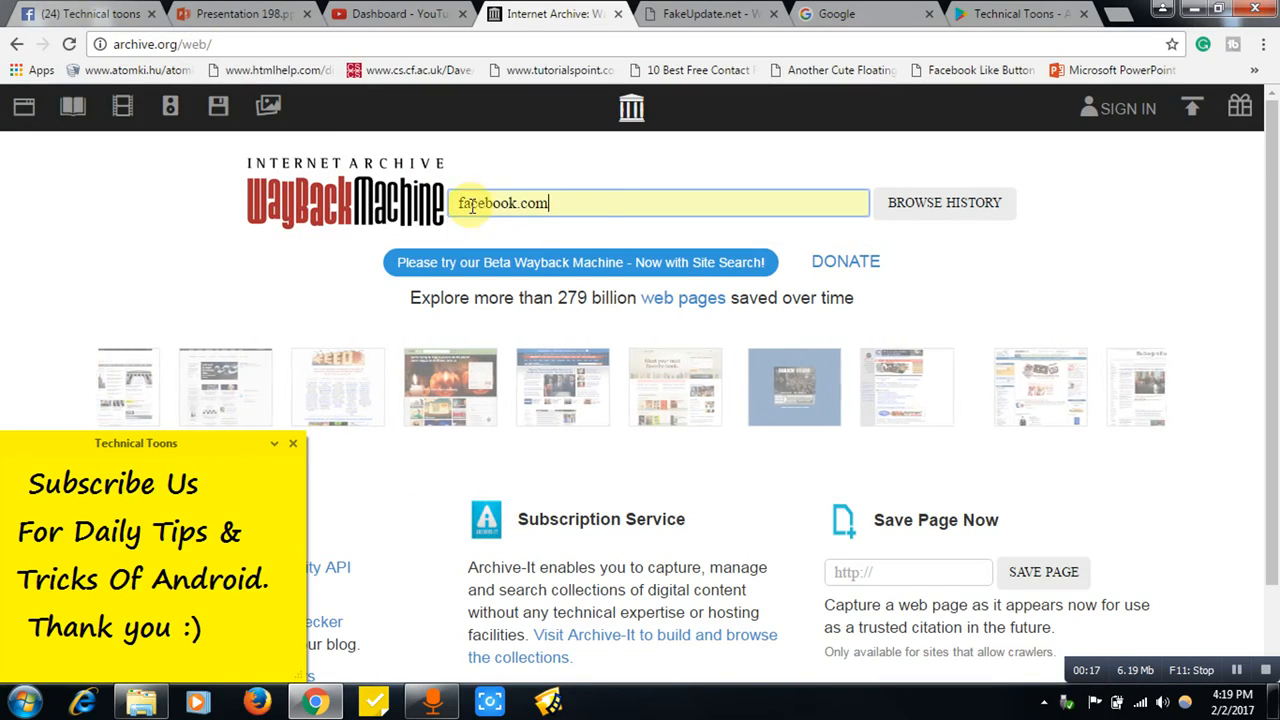
left_click(943, 202)
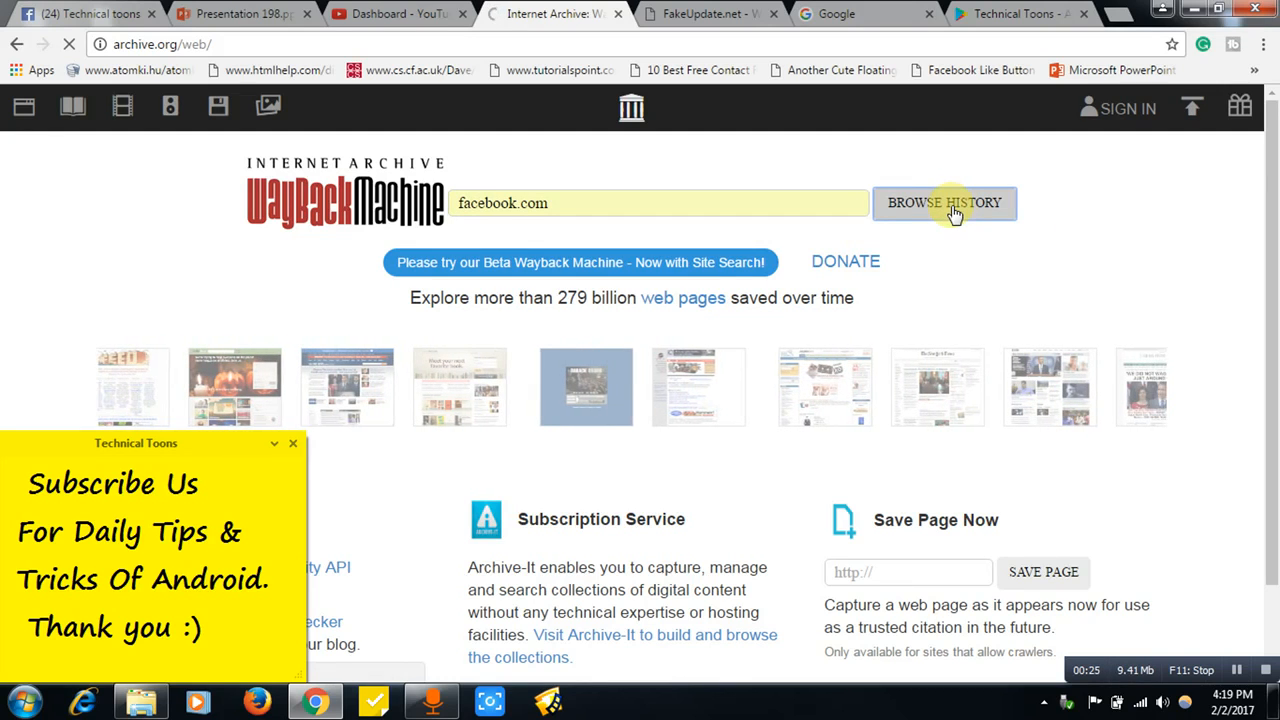
left_click(943, 202)
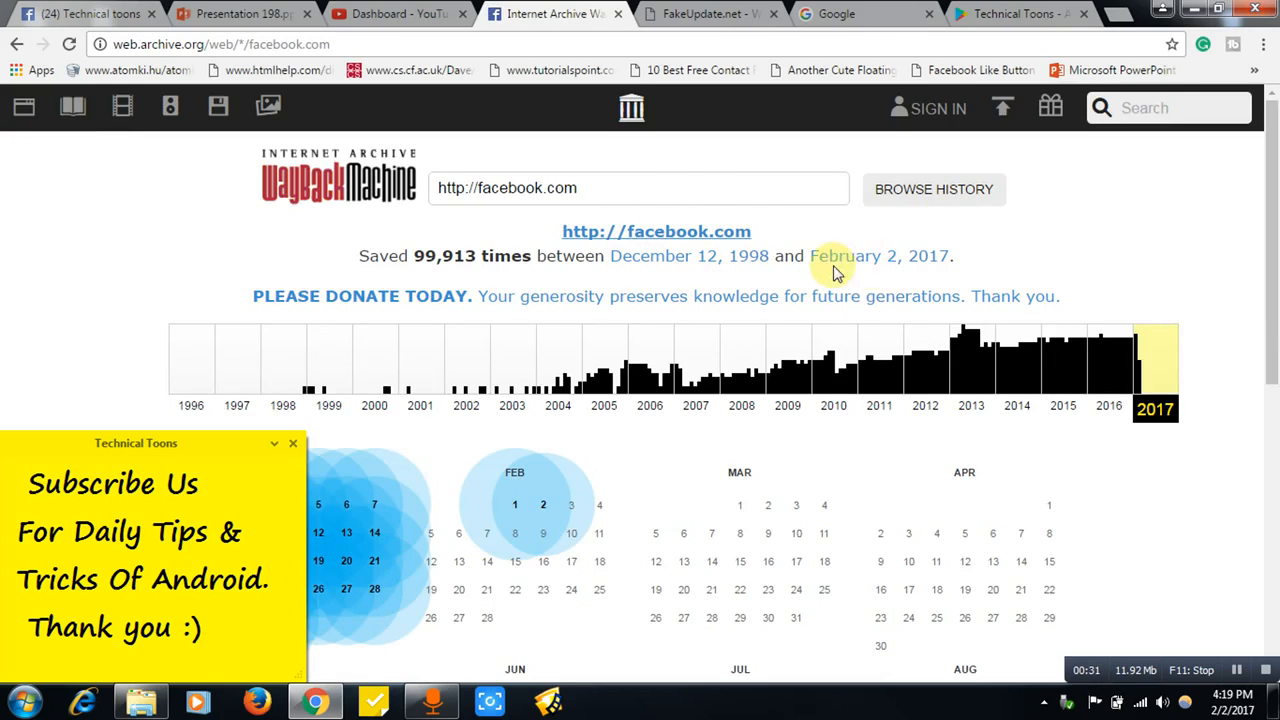
mouse_move(955, 270)
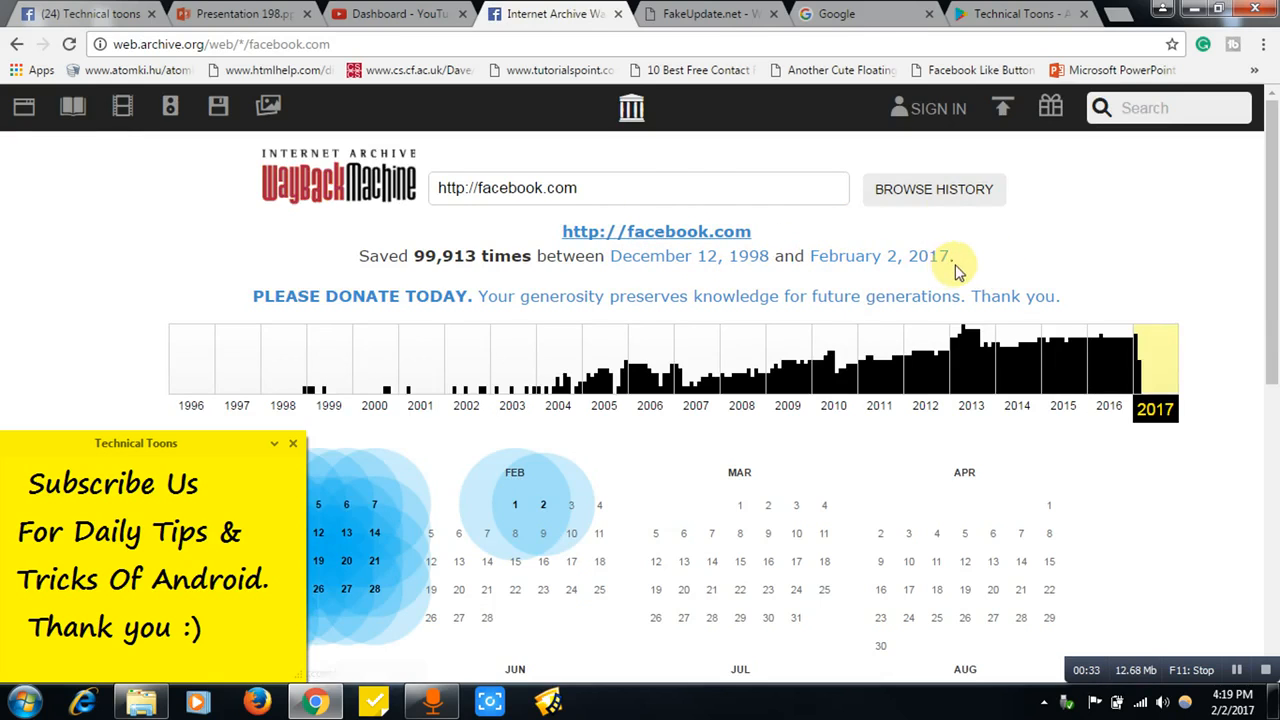
Select 2004 on the capture timeline and scroll to its month calendars.
scroll("down", 3)
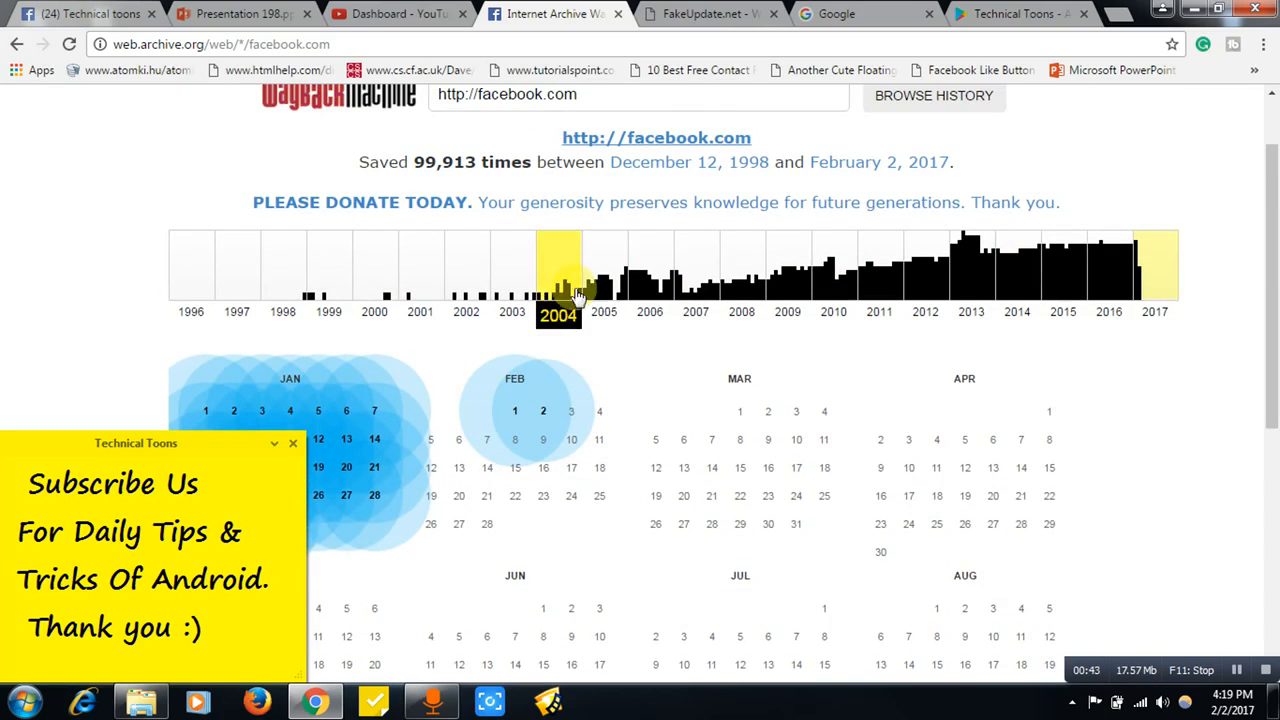
mouse_move(565, 290)
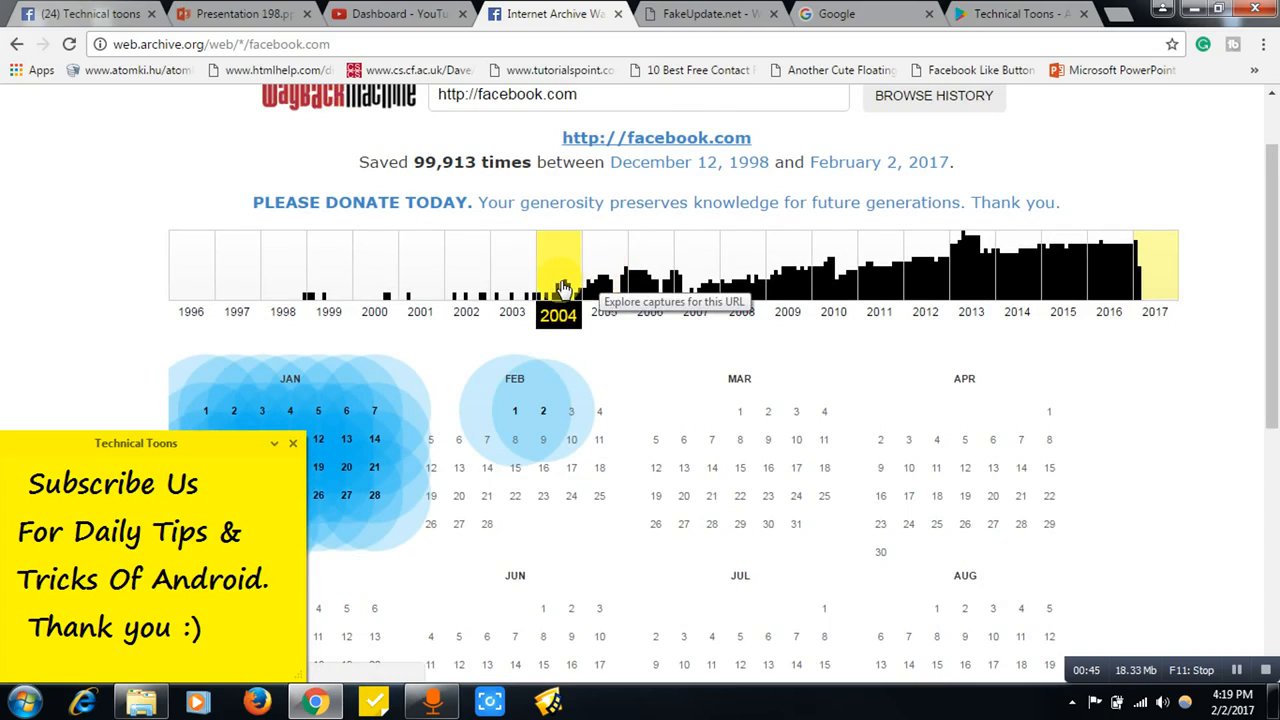
left_click(558, 265)
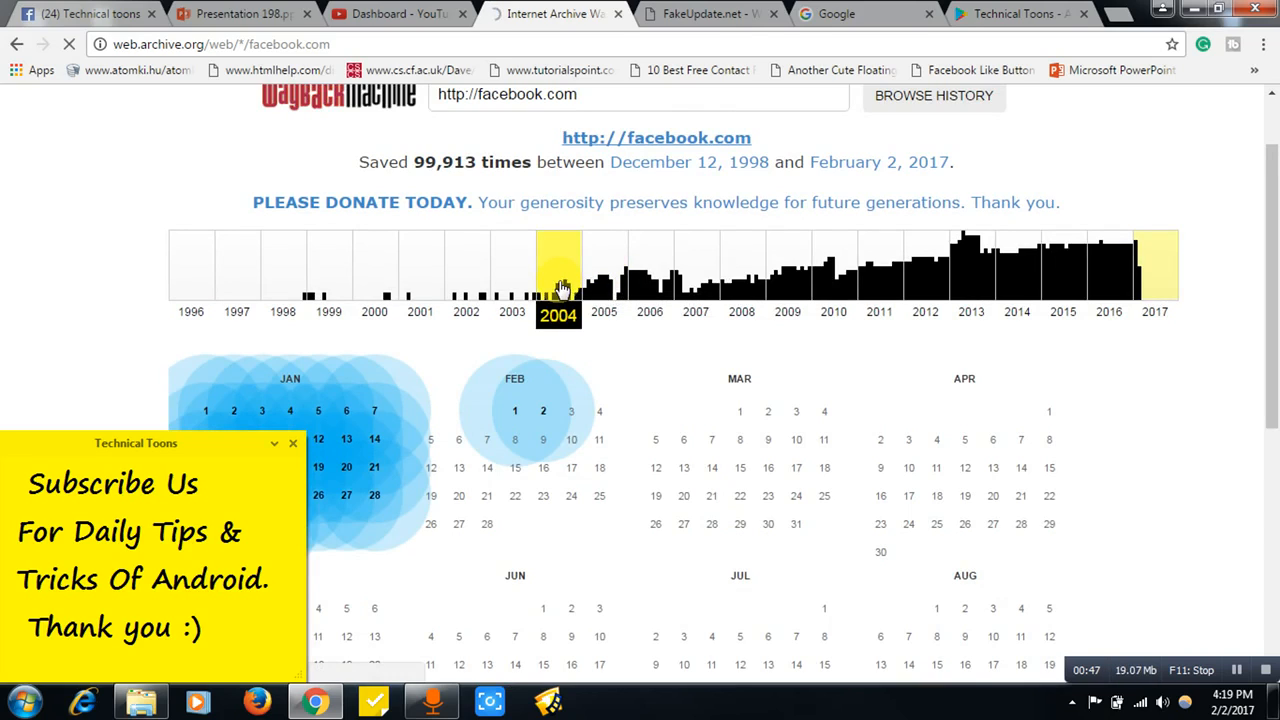
mouse_move(553, 298)
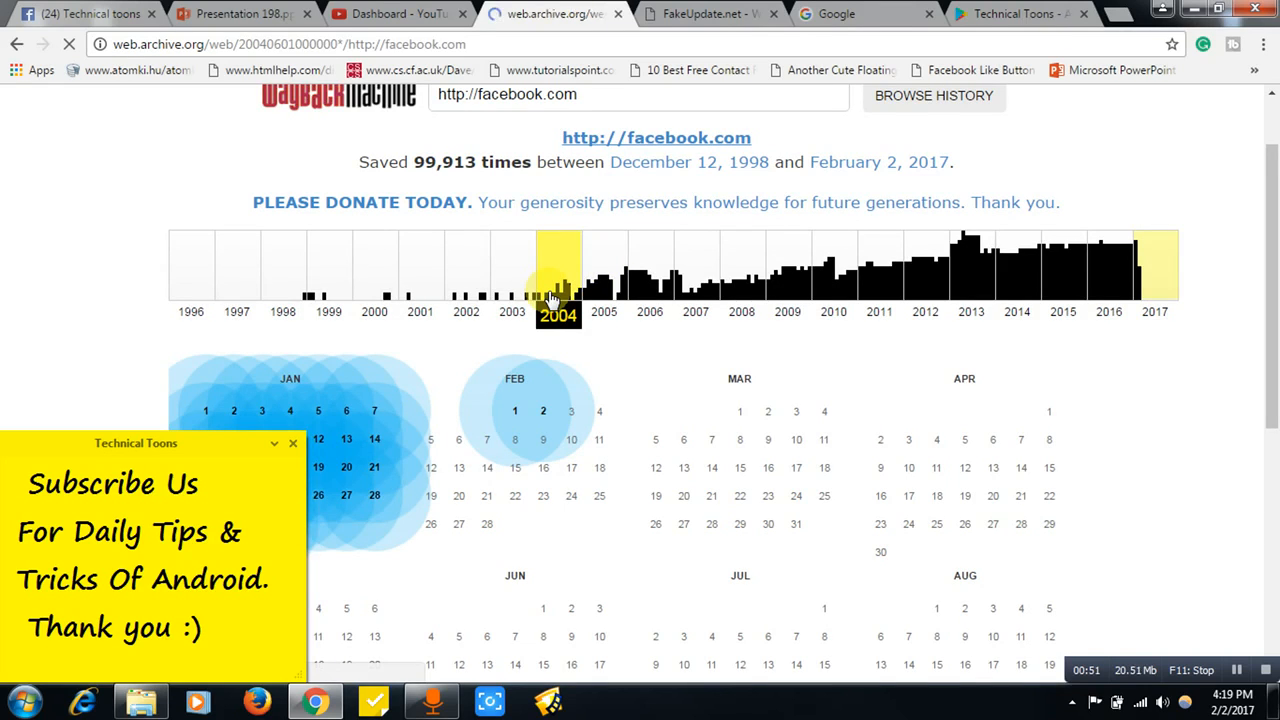
scroll("down", 3)
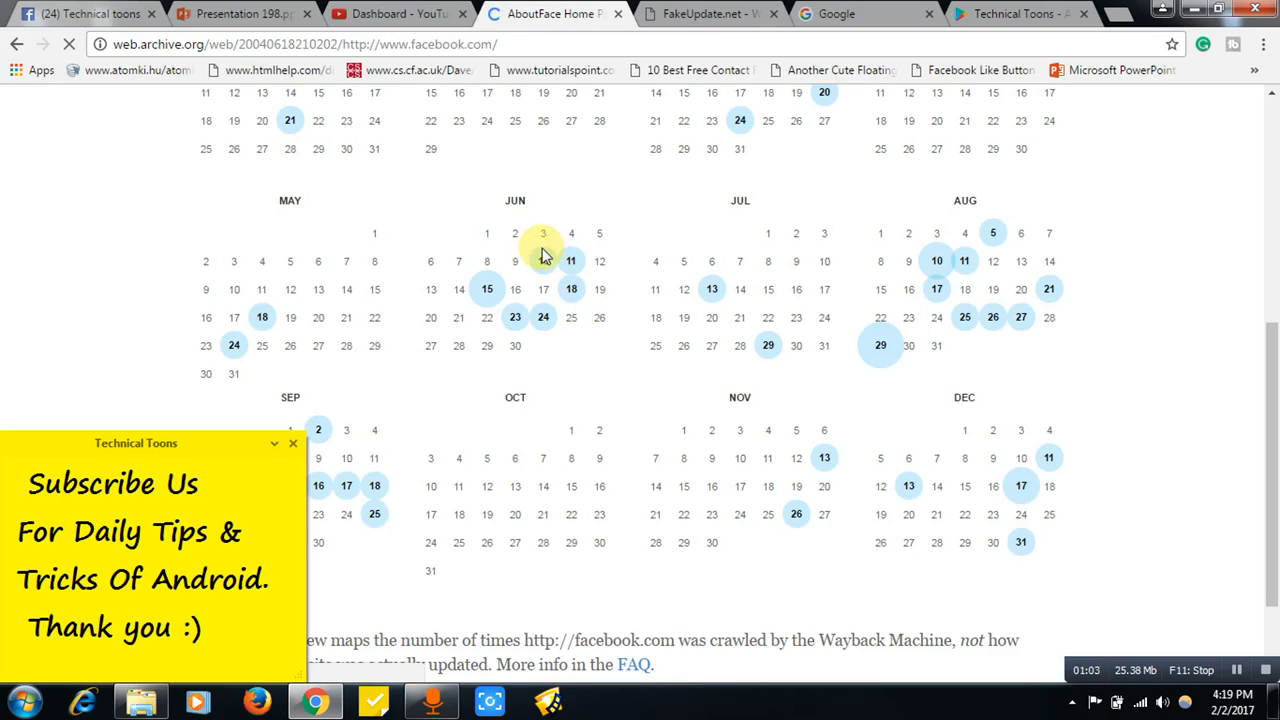
Open the June 18, 2004 facebook.com snapshot and scroll through it.
left_click(542, 233)
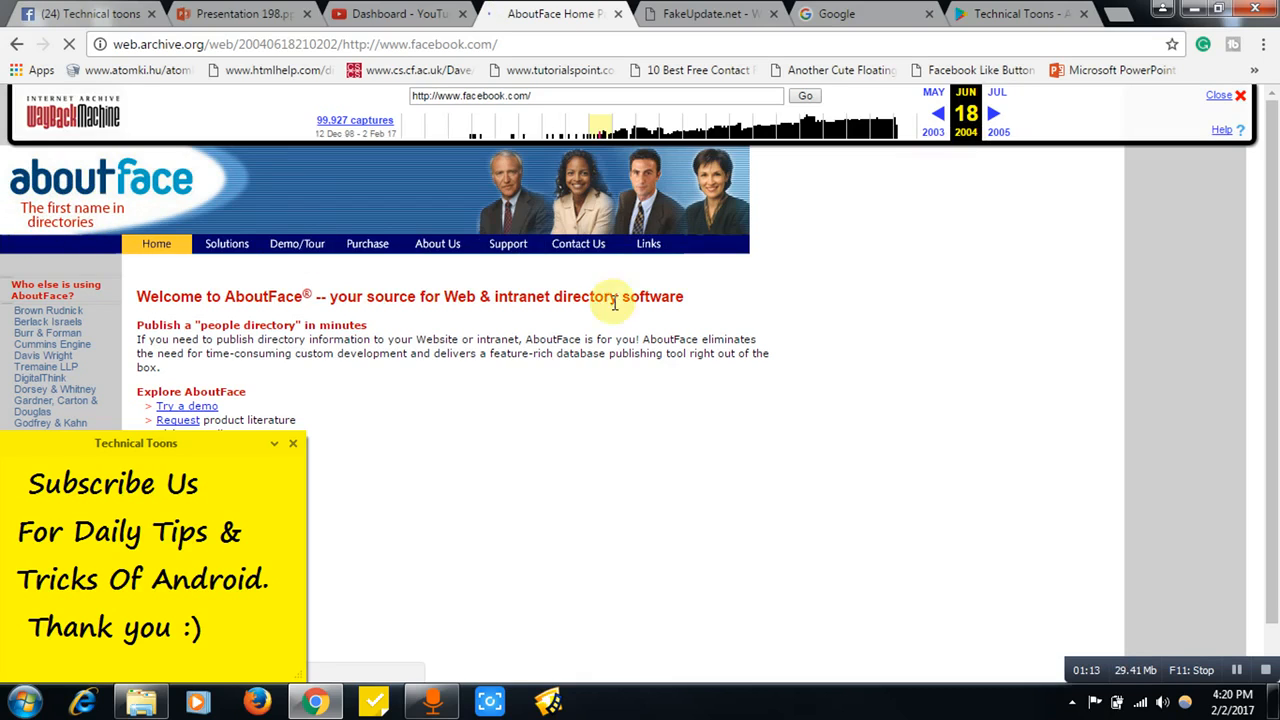
scroll("down", 3)
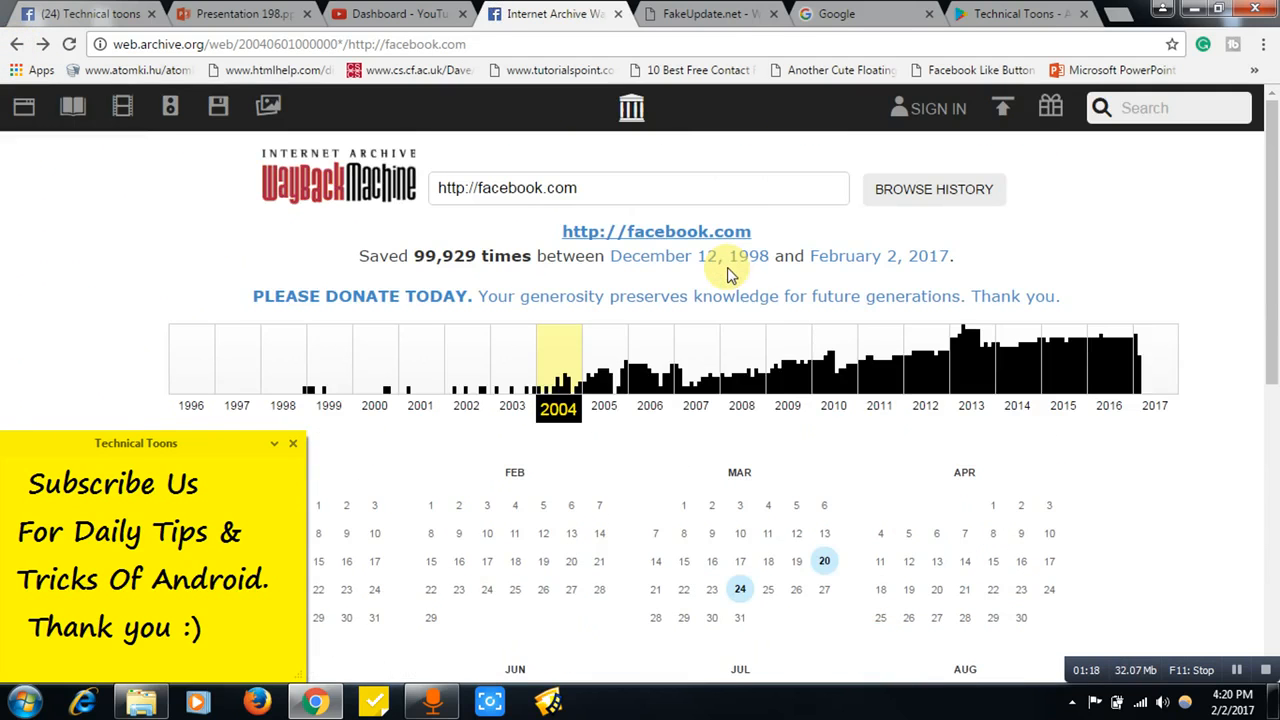
Choose 2007 on the timeline and open the July 10, 2007 facebook.com snapshot.
left_click(695, 360)
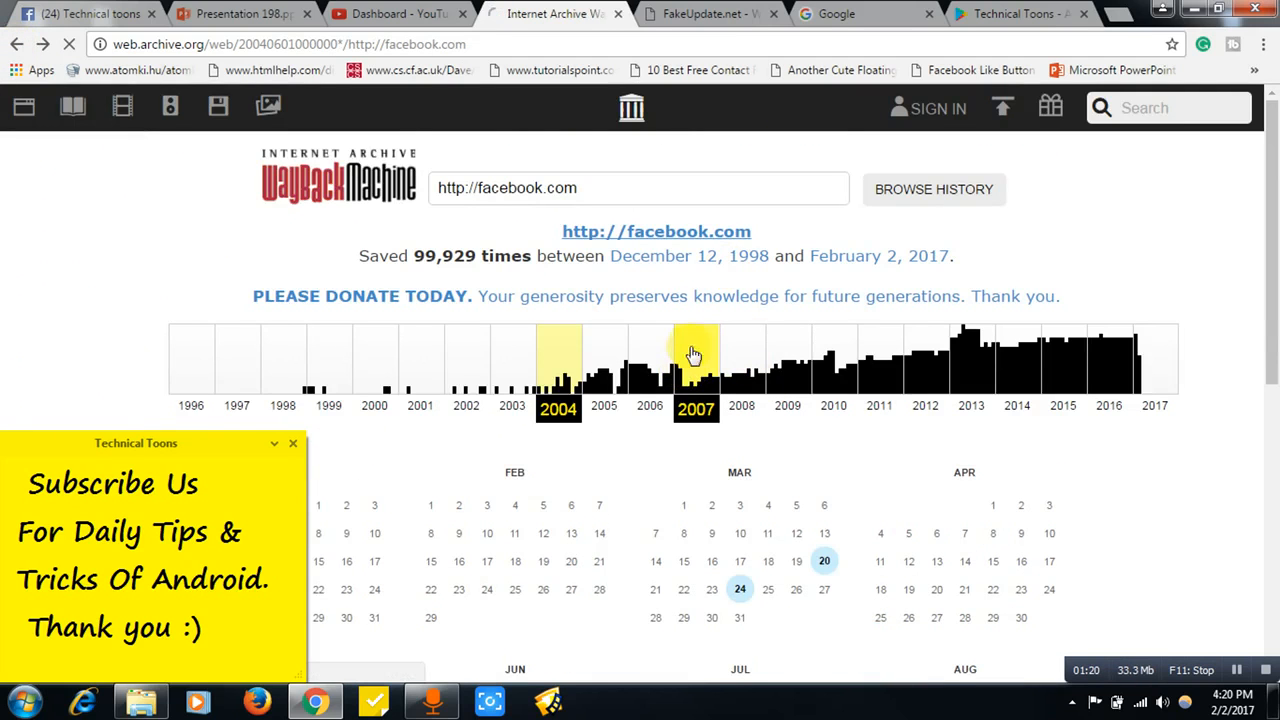
mouse_move(688, 328)
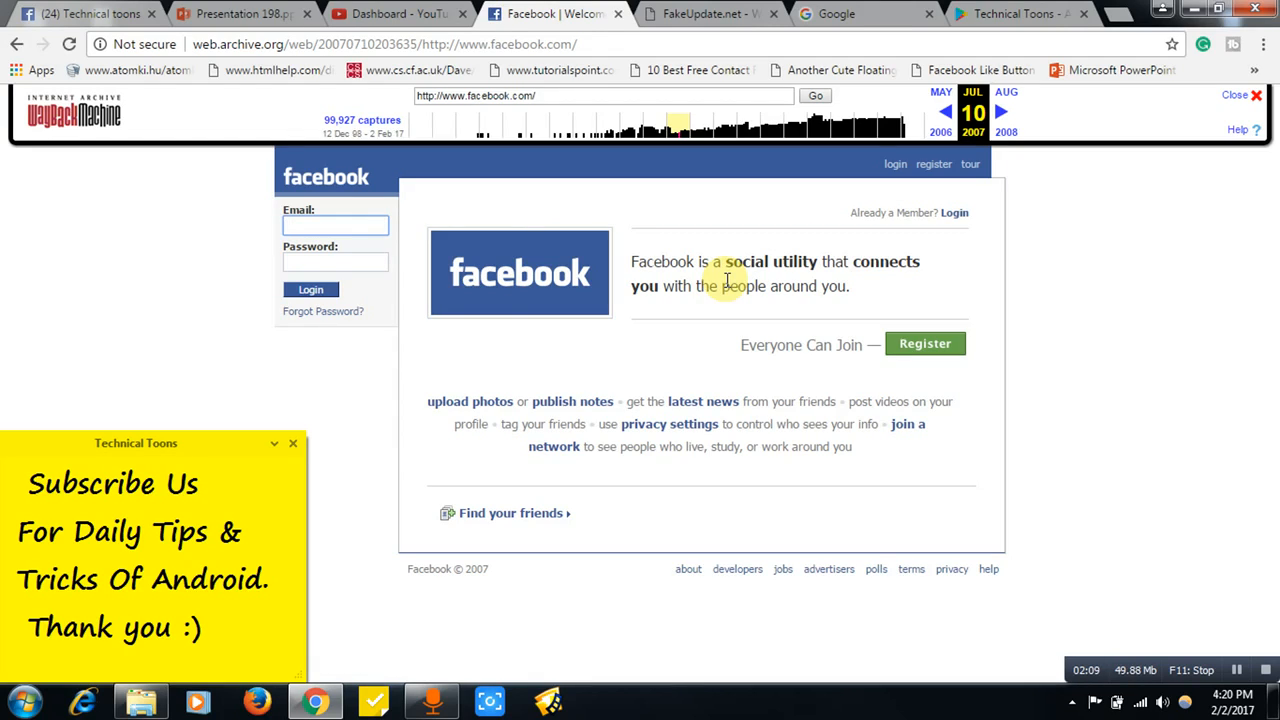
left_click(335, 224)
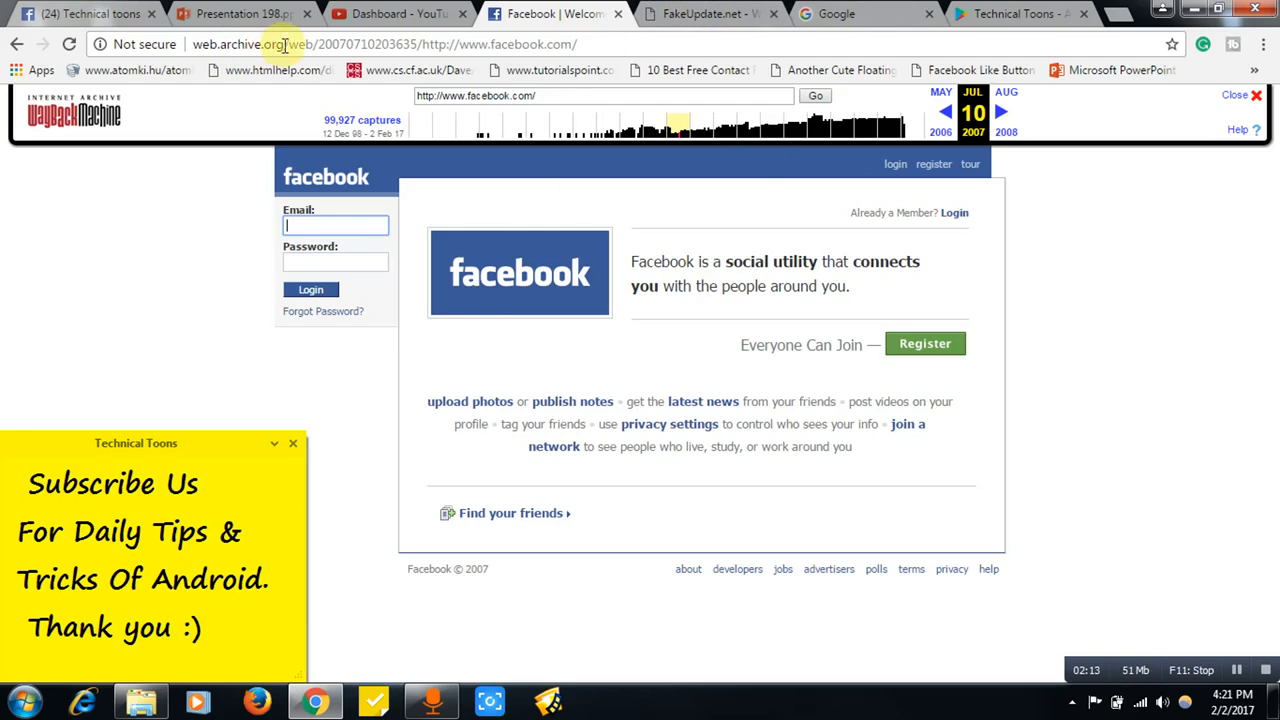
left_click(710, 14)
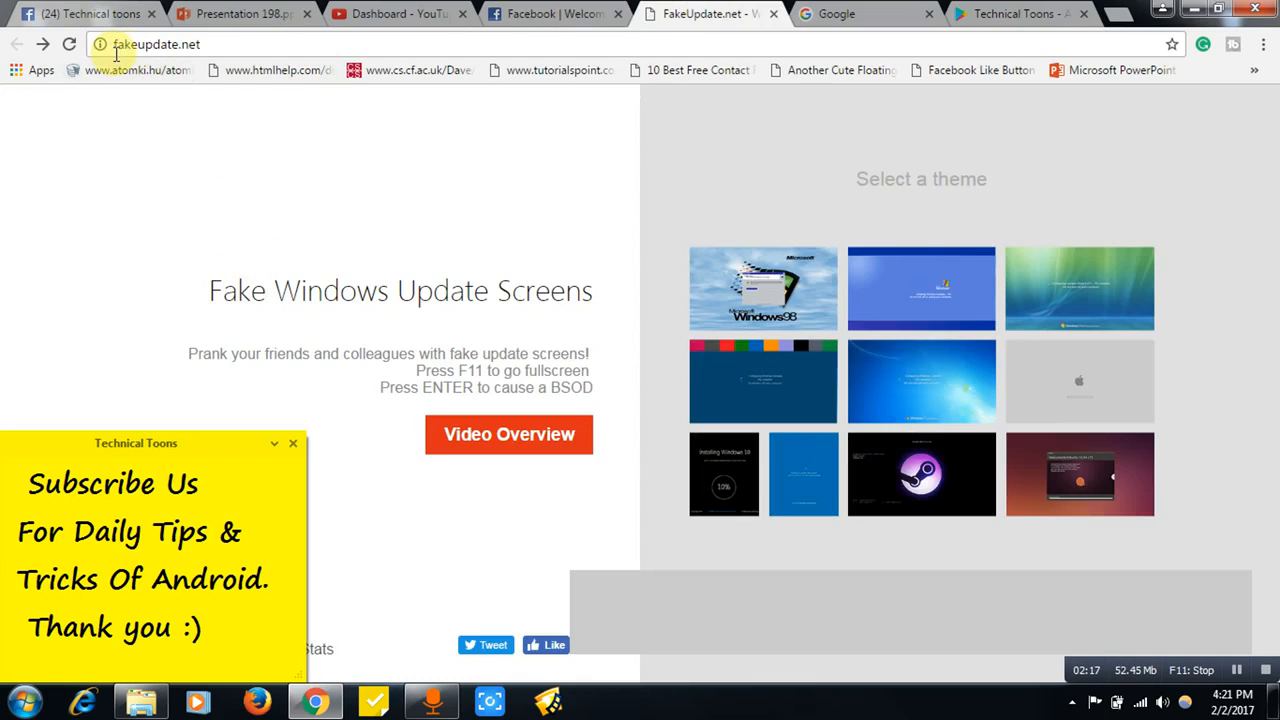
mouse_move(465, 240)
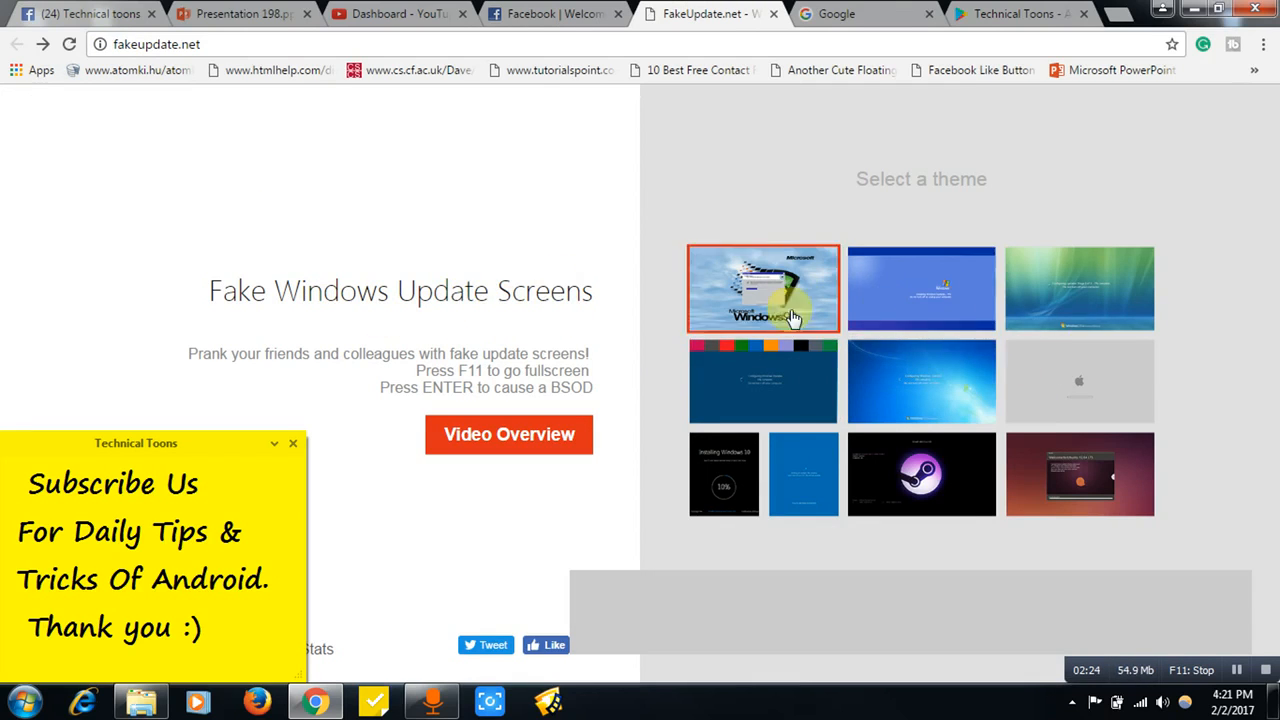
Browse the fake update themes, flip to the 2007 Facebook tab and back.
left_click(920, 288)
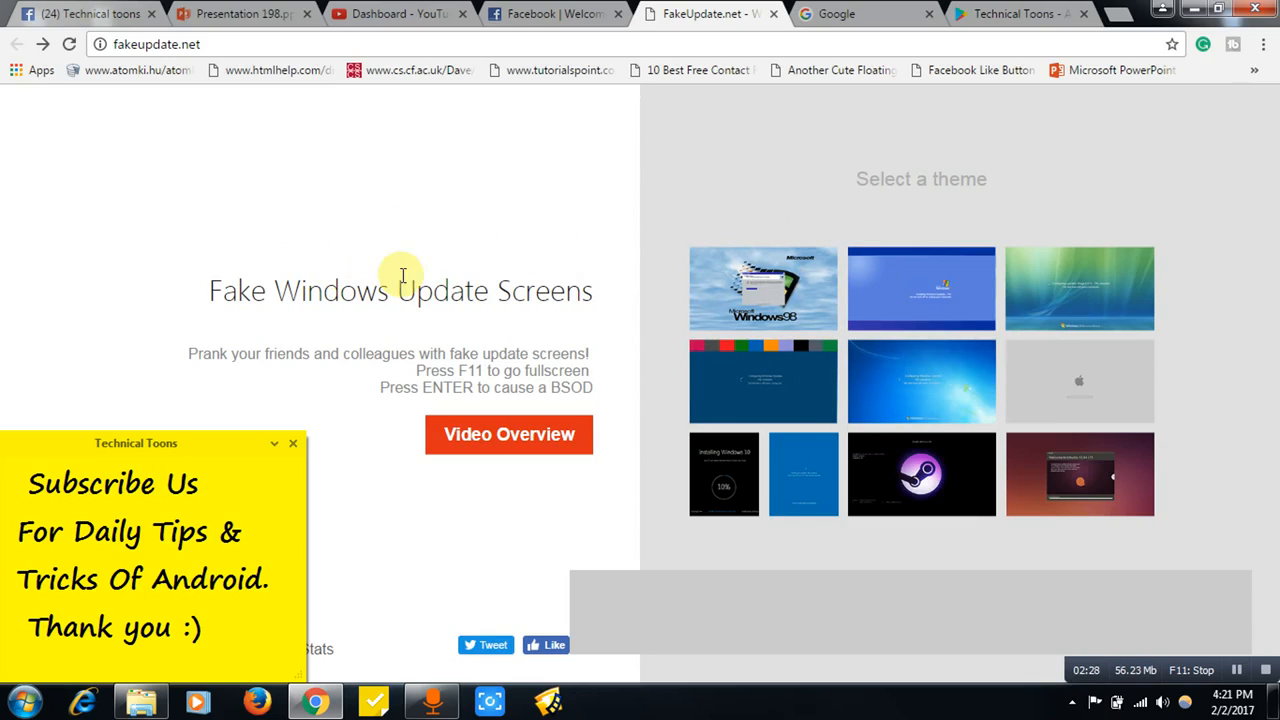
mouse_move(400, 252)
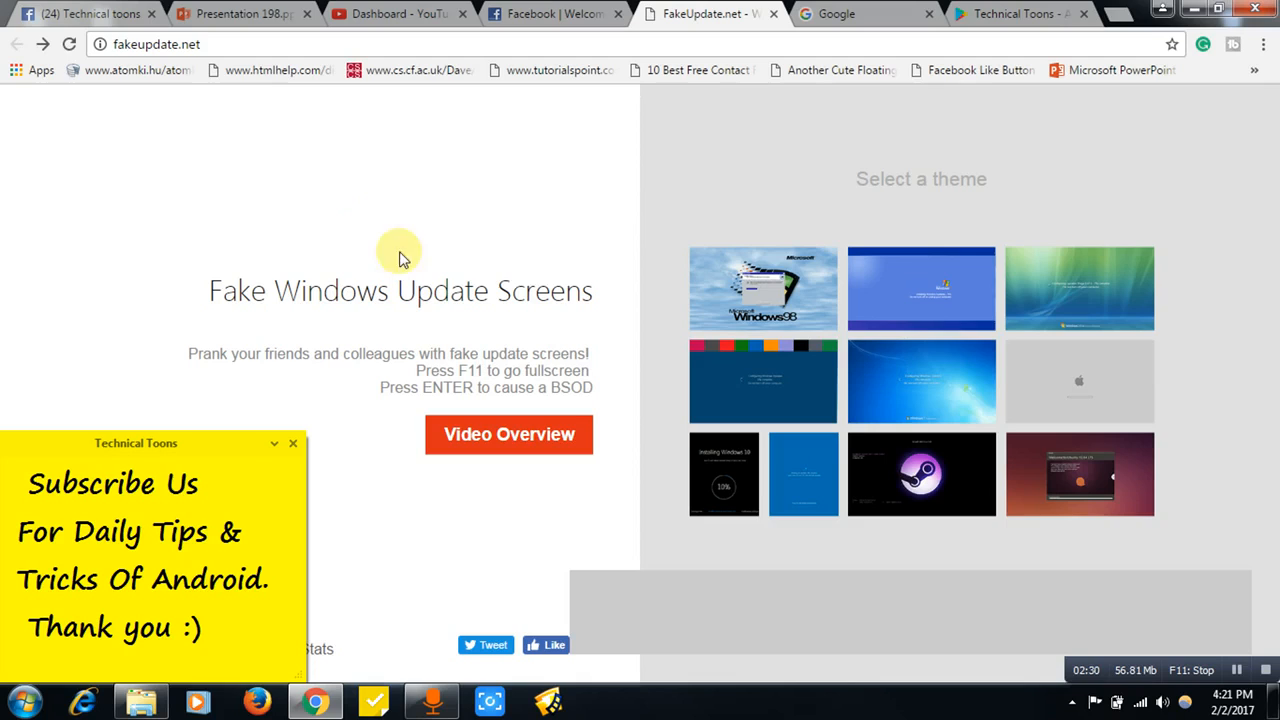
mouse_move(530, 273)
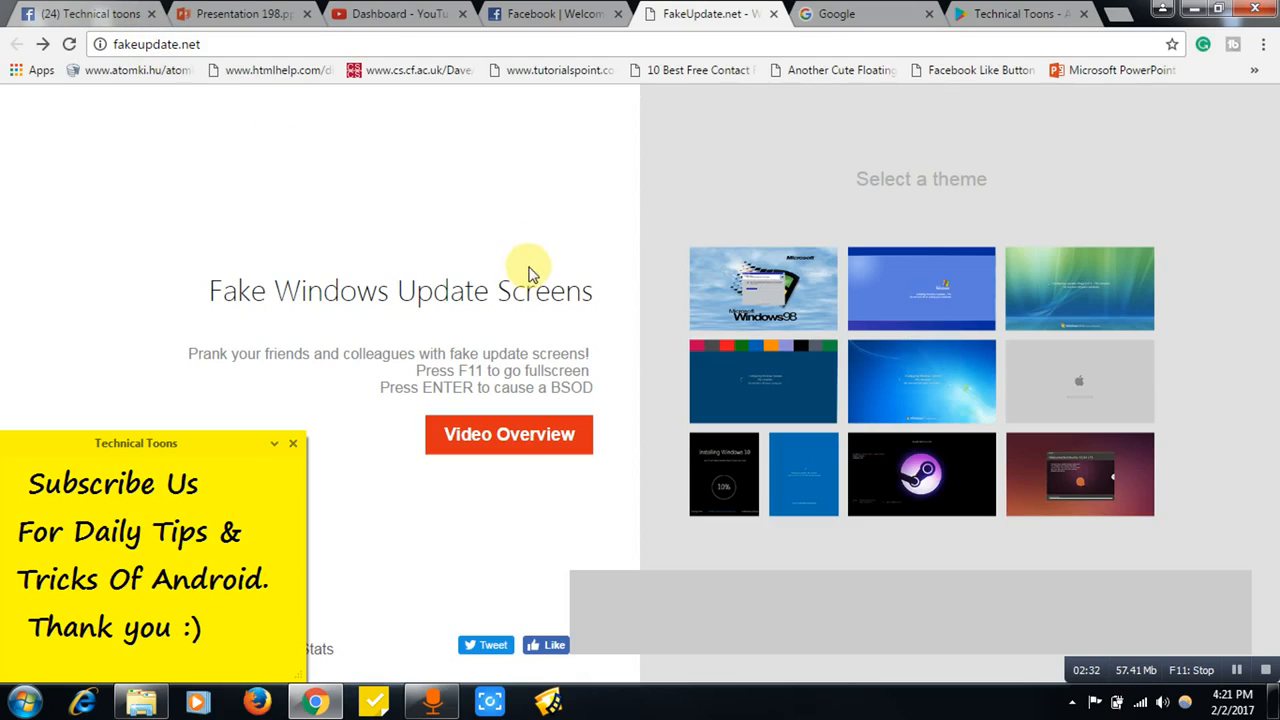
mouse_move(475, 235)
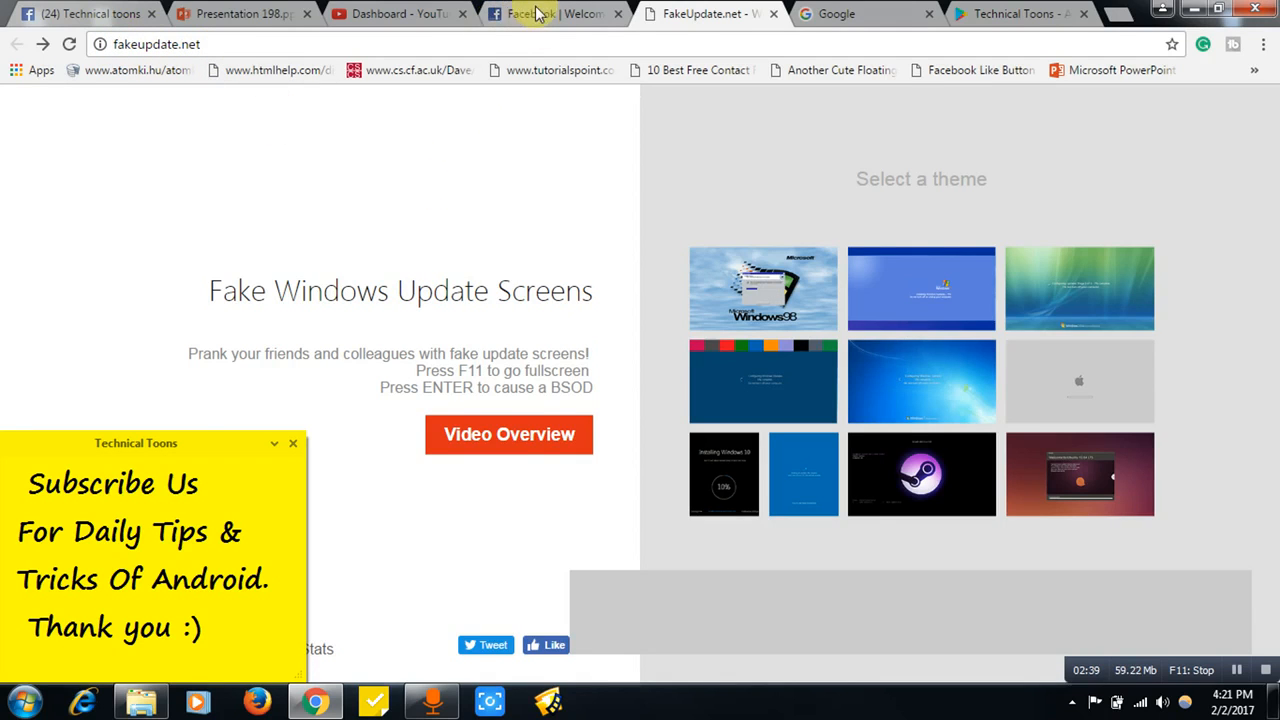
left_click(555, 13)
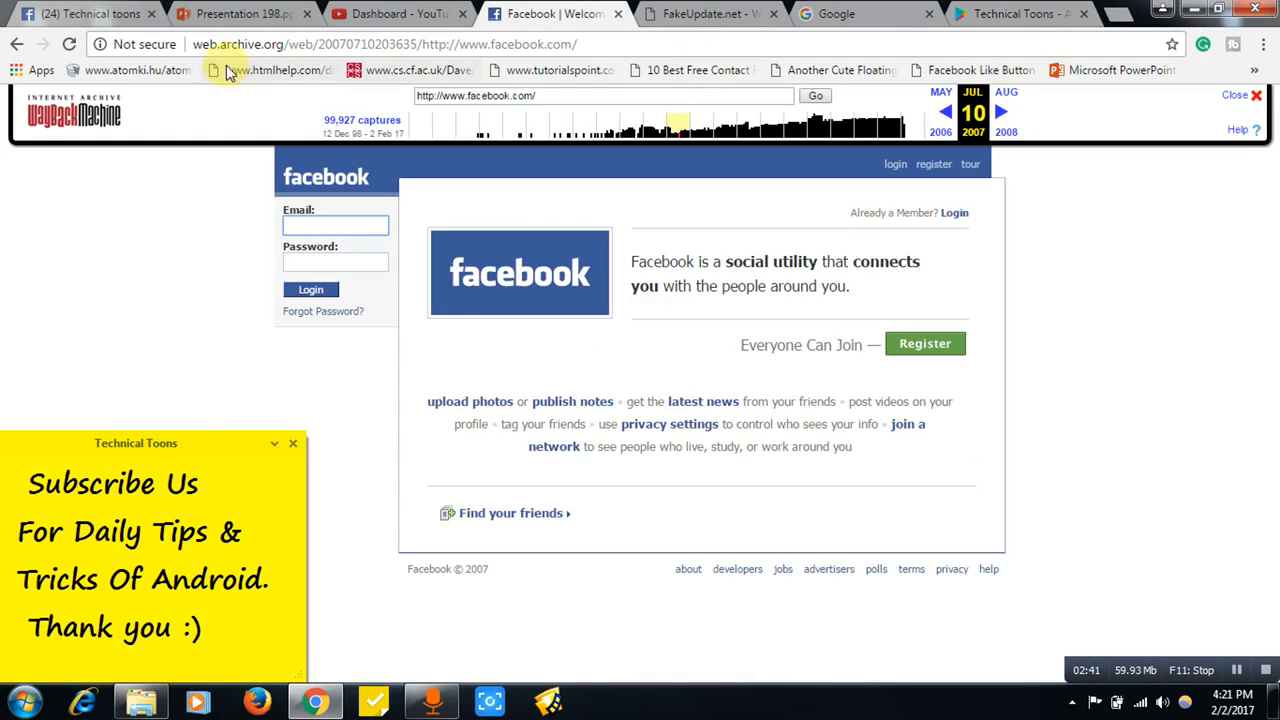
left_click(700, 13)
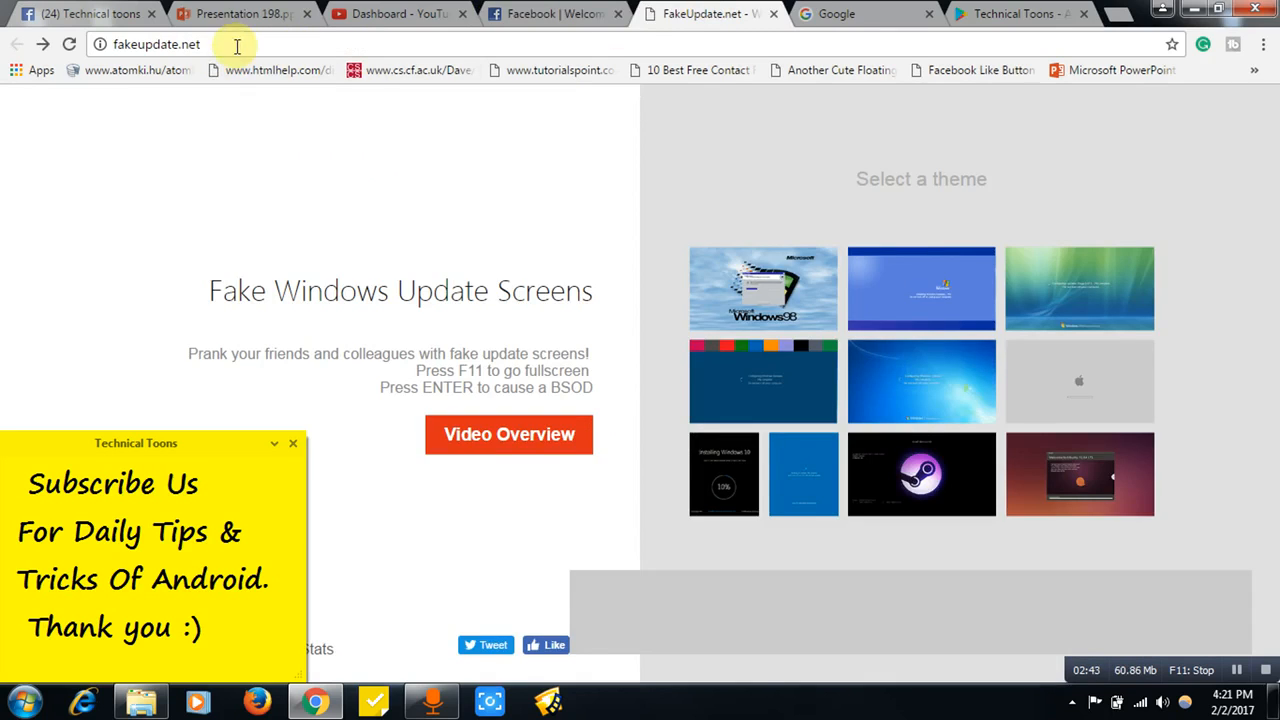
mouse_move(530, 135)
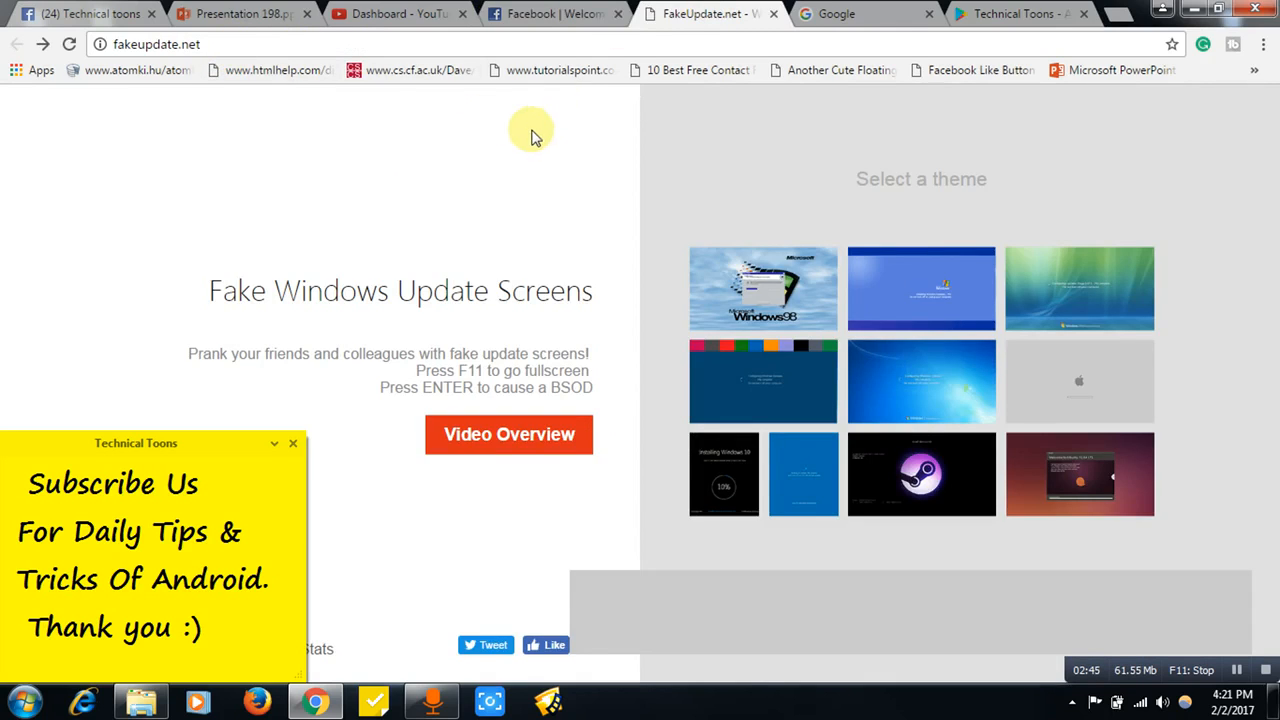
mouse_move(525, 194)
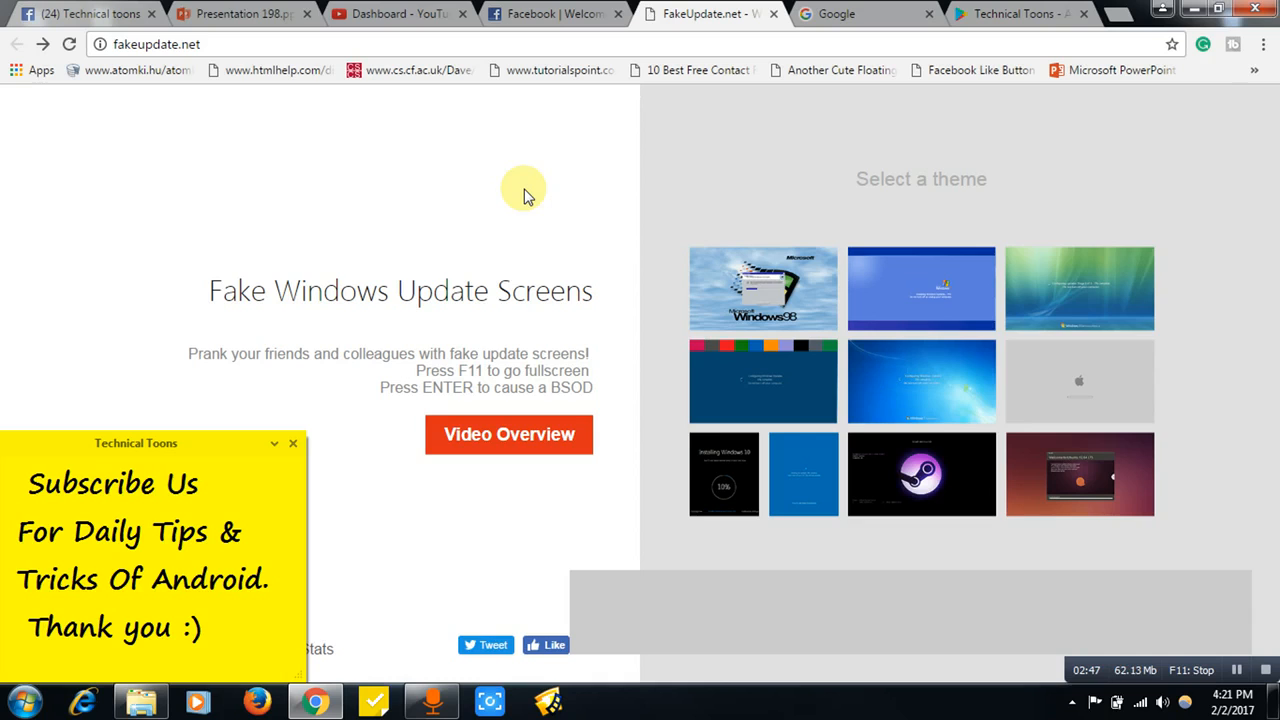
left_click(1015, 13)
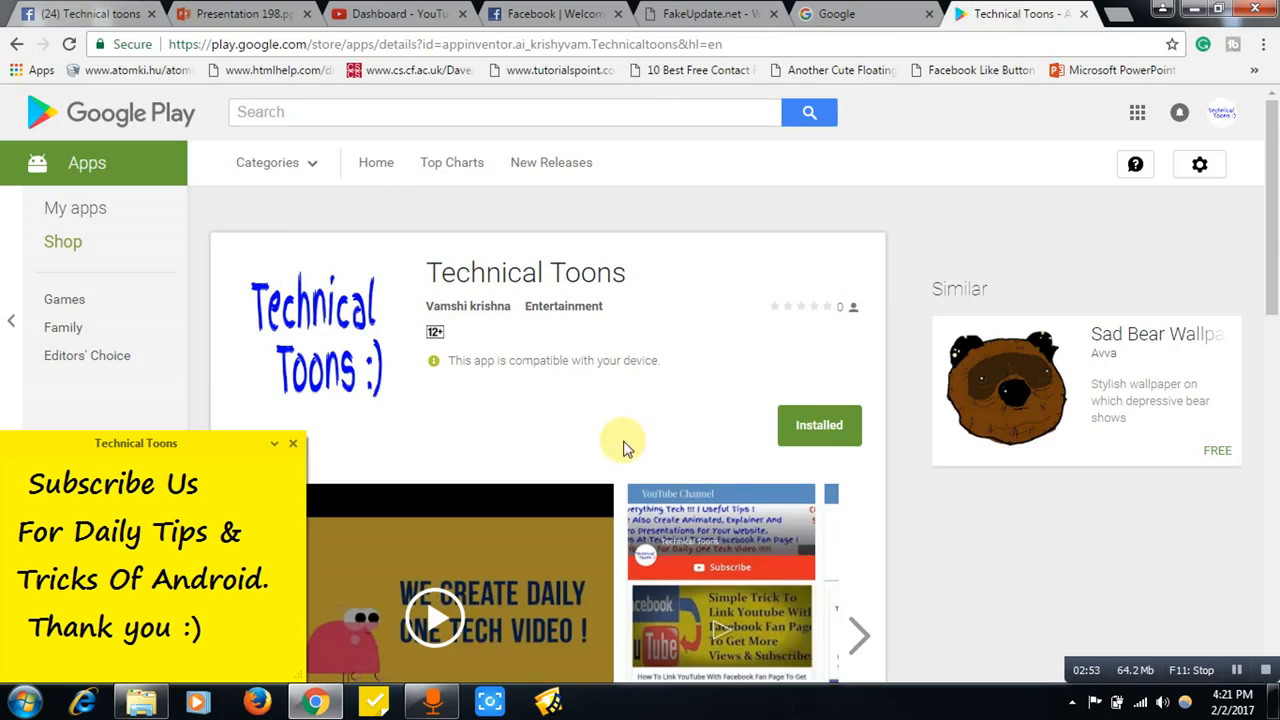
mouse_move(768, 237)
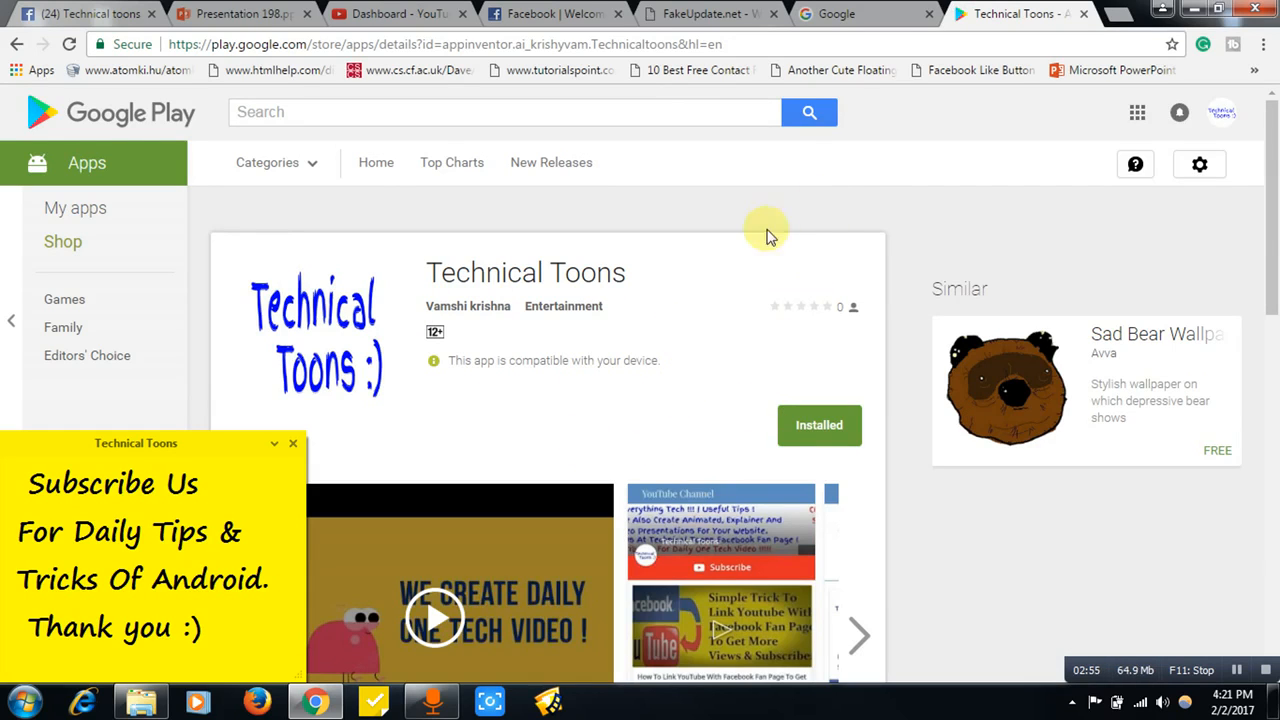
mouse_move(742, 278)
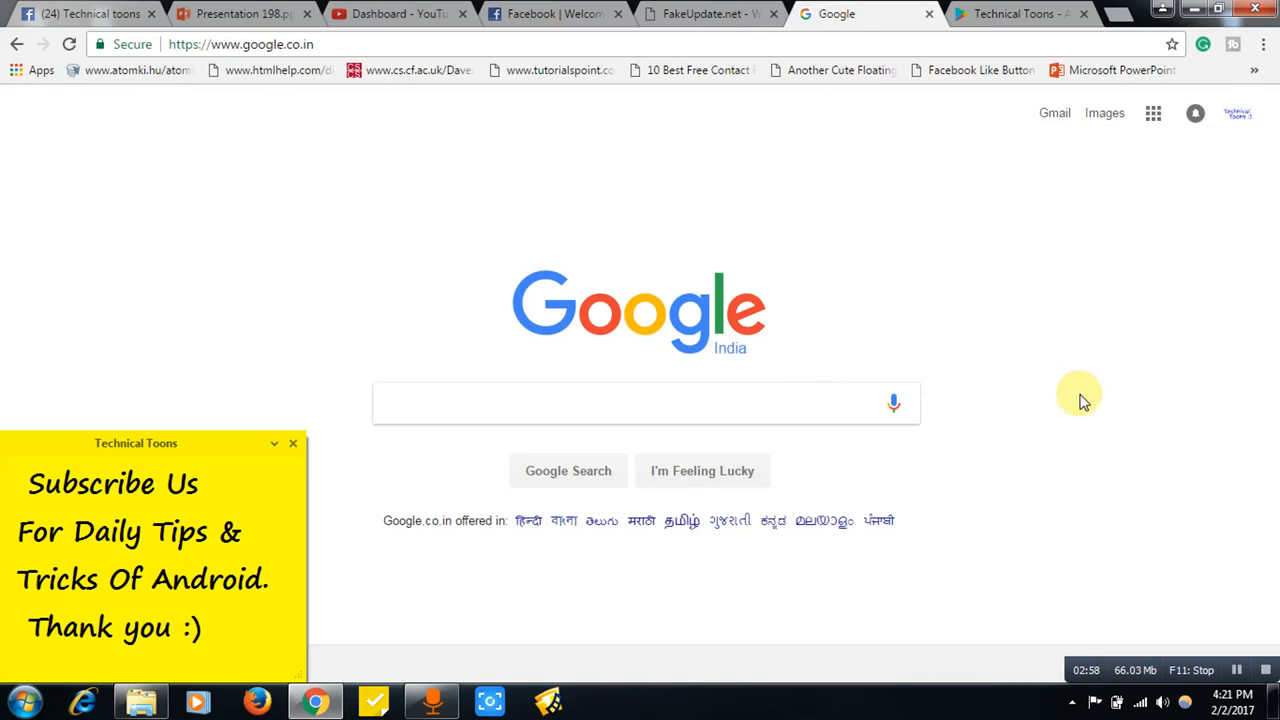
mouse_move(1078, 410)
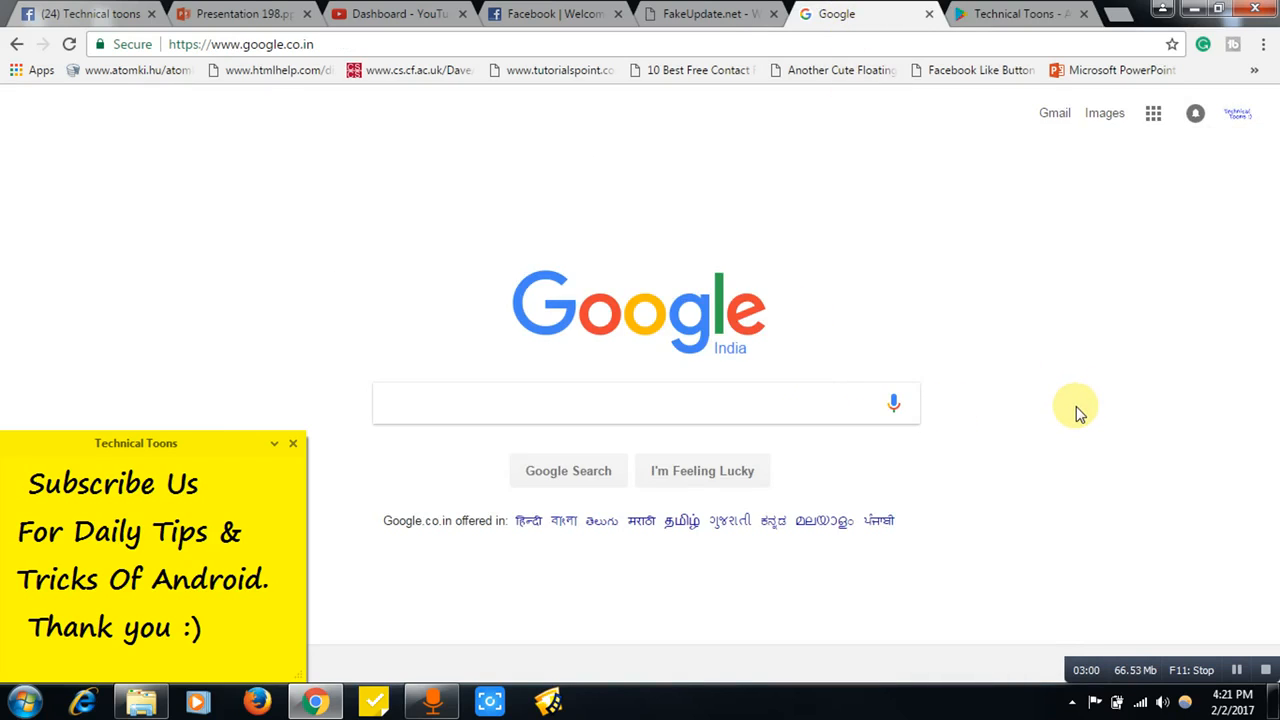